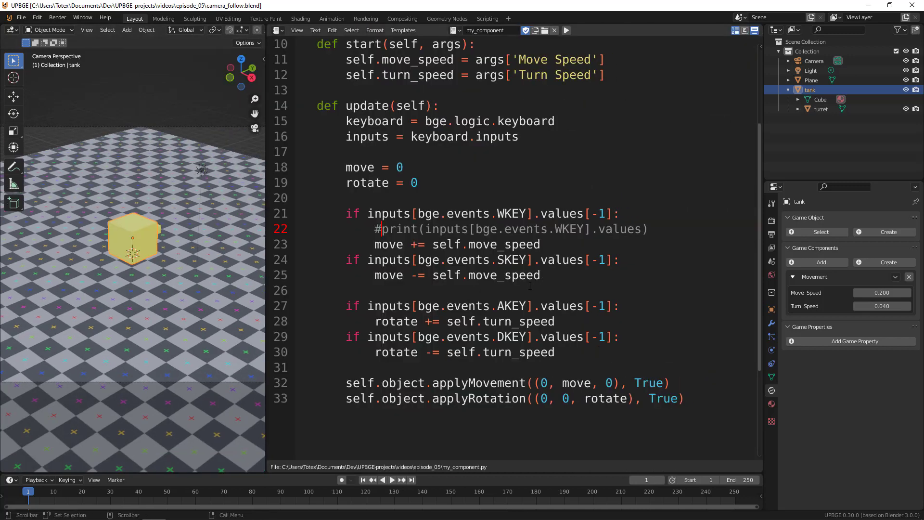
# Step: Remove the # before print(inputs[bge.events.WKEY].values) on line 22 and select that line
pyautogui.moveTo(418, 228); pyautogui.dragTo(646, 229)
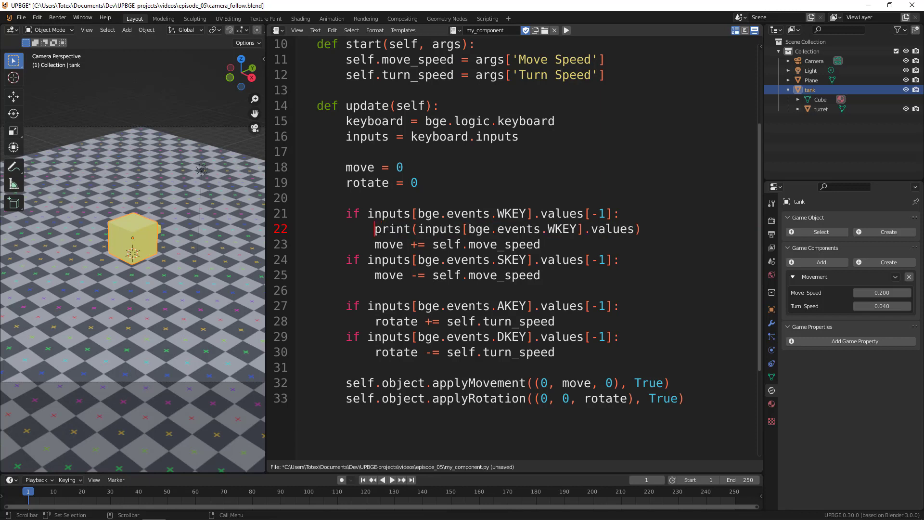
pyautogui.moveTo(375, 228); pyautogui.dragTo(548, 229)
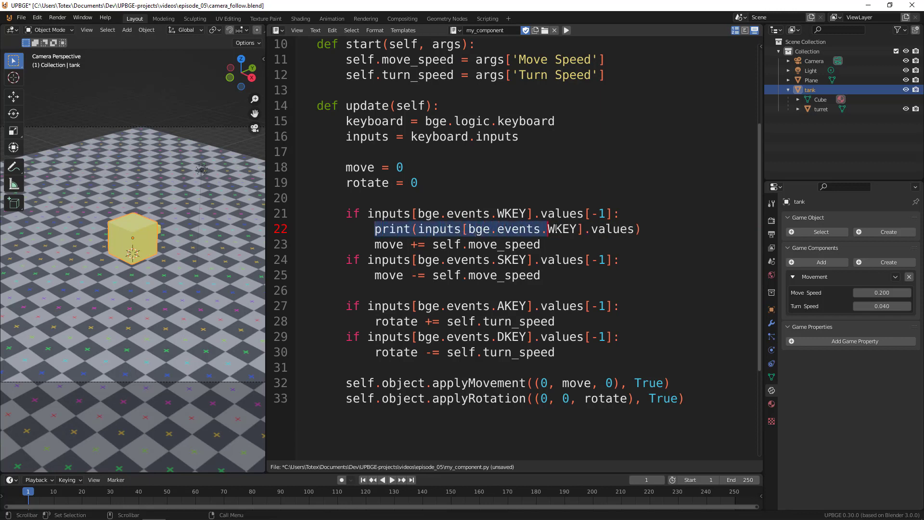
pyautogui.doubleClick(562, 228)
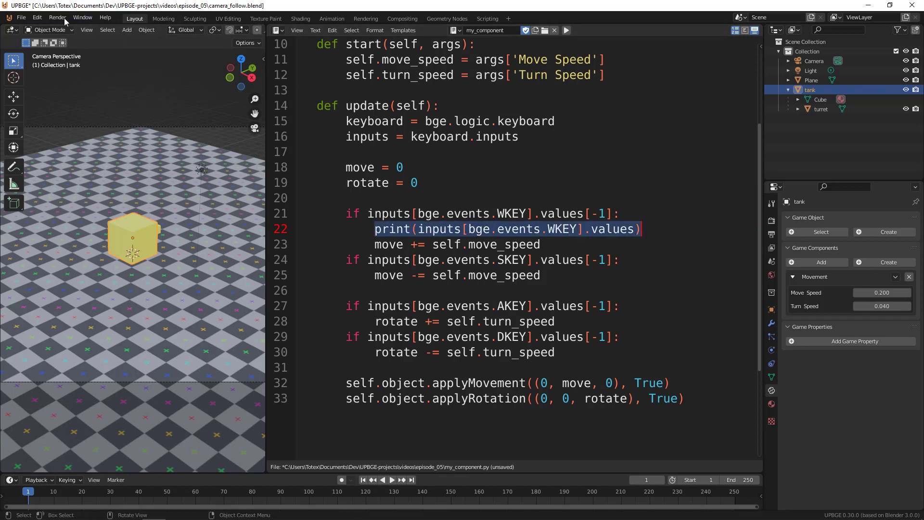
# Step: Save the script, toggle the system console, and run the game to view W key values
pyautogui.click(315, 30)
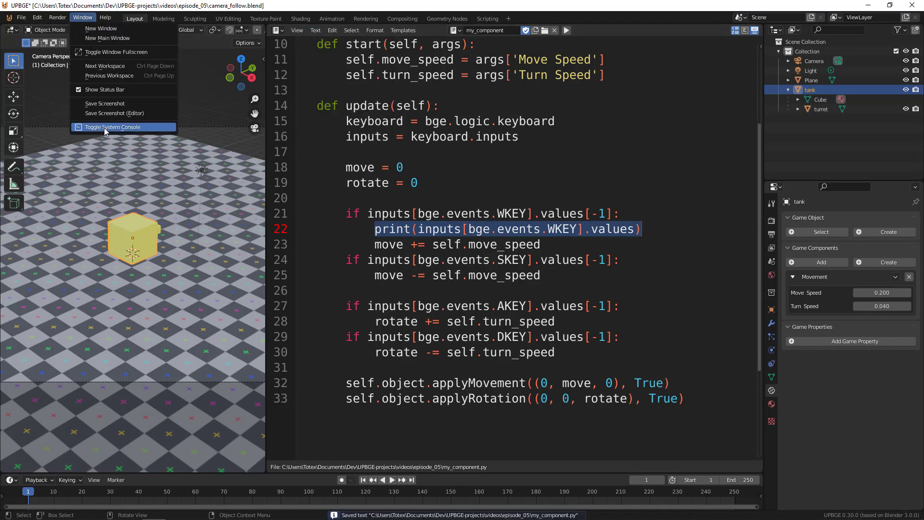
pyautogui.click(112, 127)
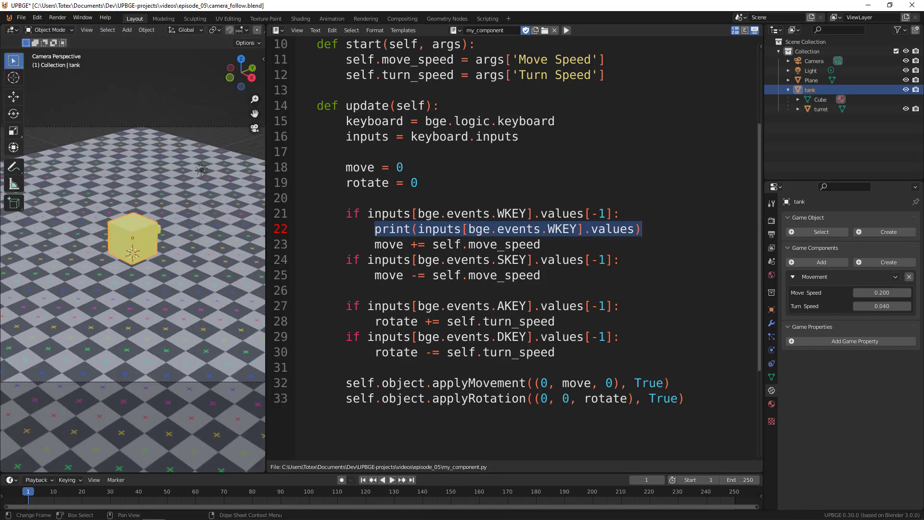
pyautogui.click(565, 29)
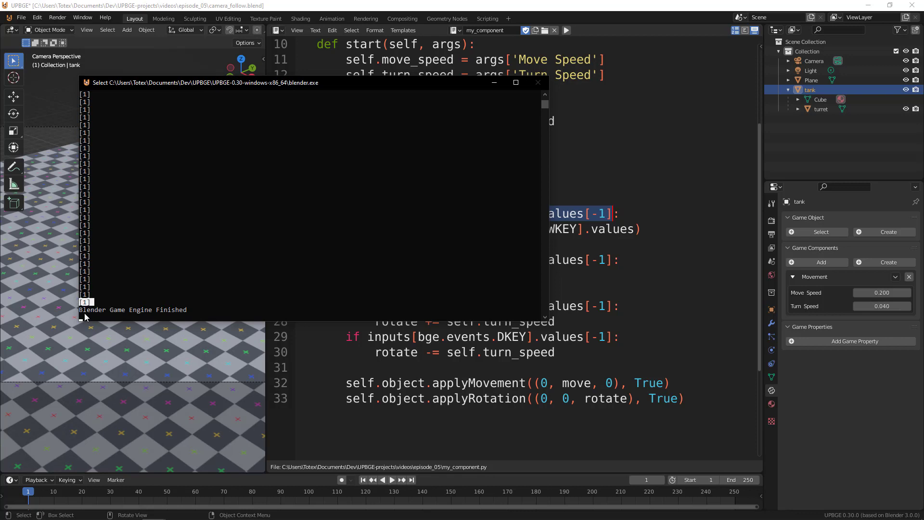
# Step: Delete the print(inputs[bge.events.WKEY].values) line from the W key block
pyautogui.click(537, 82)
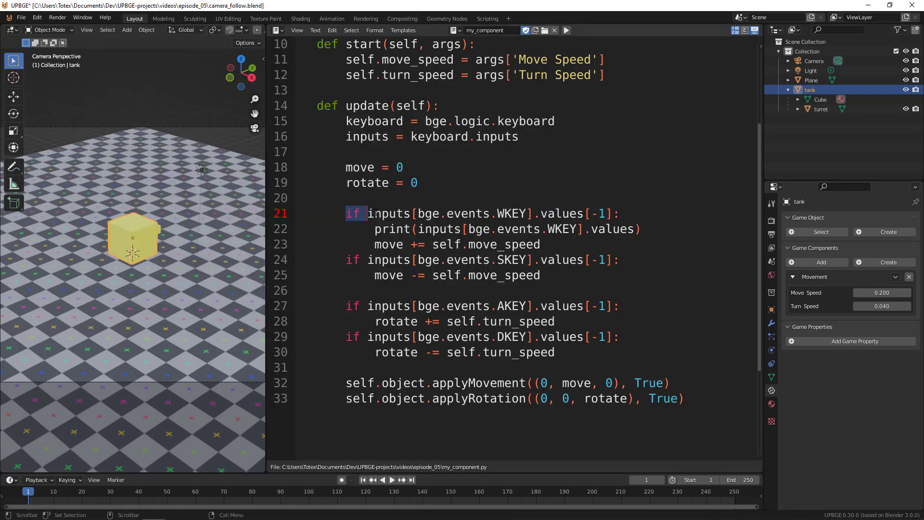
pyautogui.moveTo(368, 214); pyautogui.dragTo(619, 214)
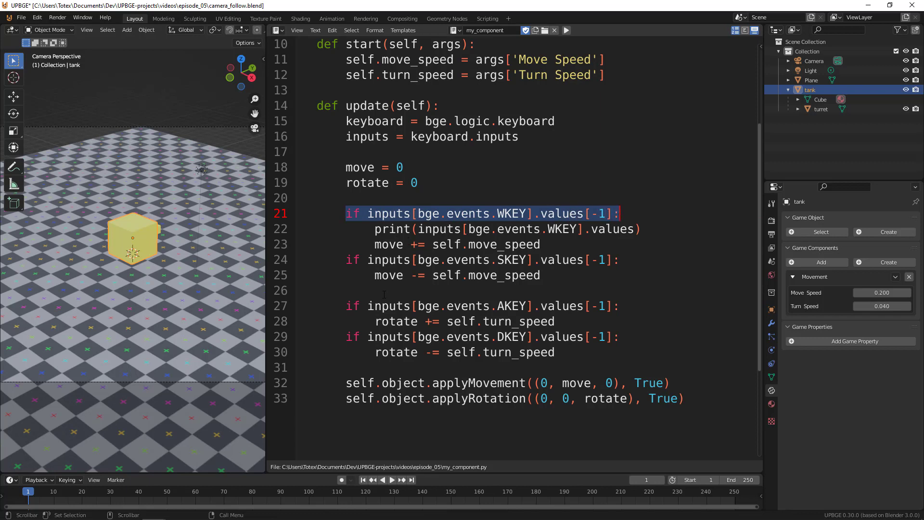
pyautogui.click(456, 244)
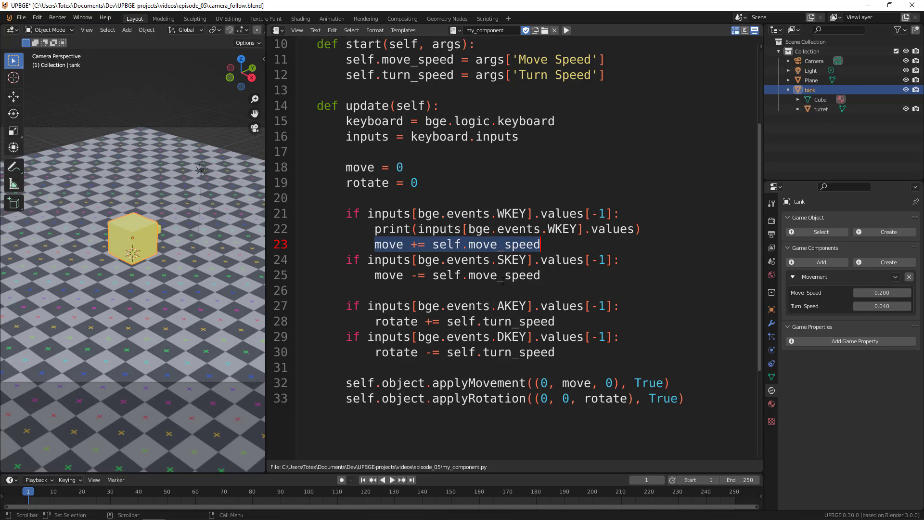
pyautogui.click(641, 229)
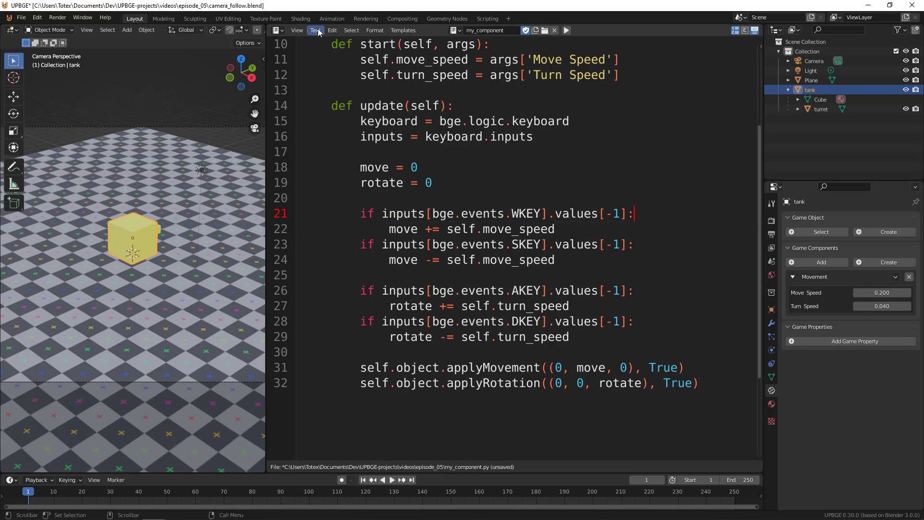
# Step: Save the tank movement script via Text > Save
pyautogui.click(315, 29)
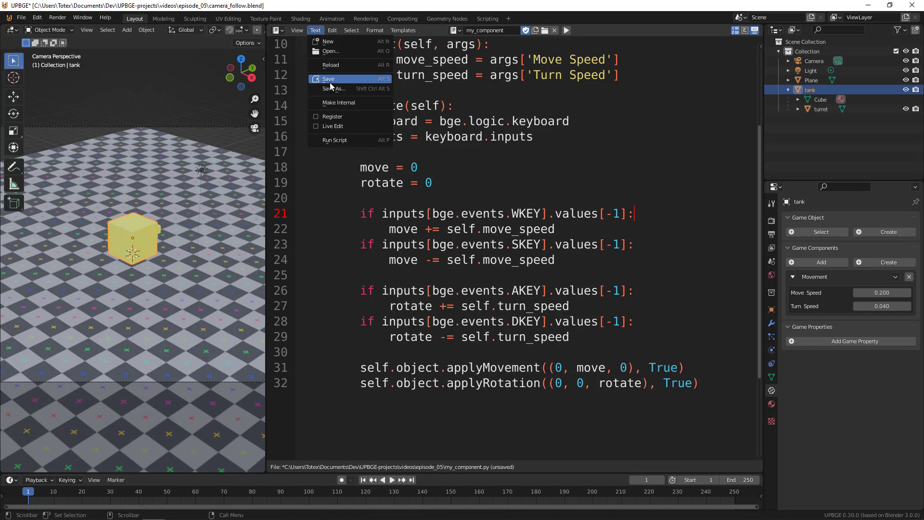
pyautogui.click(329, 78)
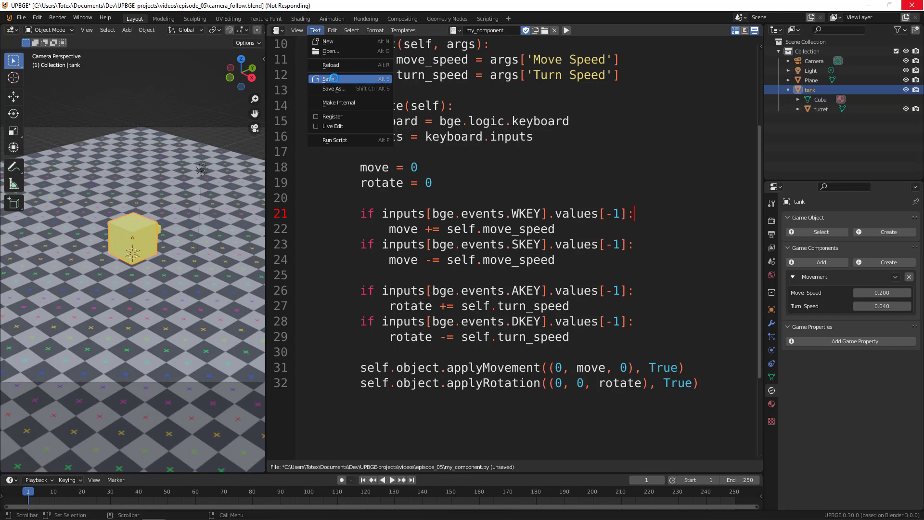
pyautogui.click(328, 78)
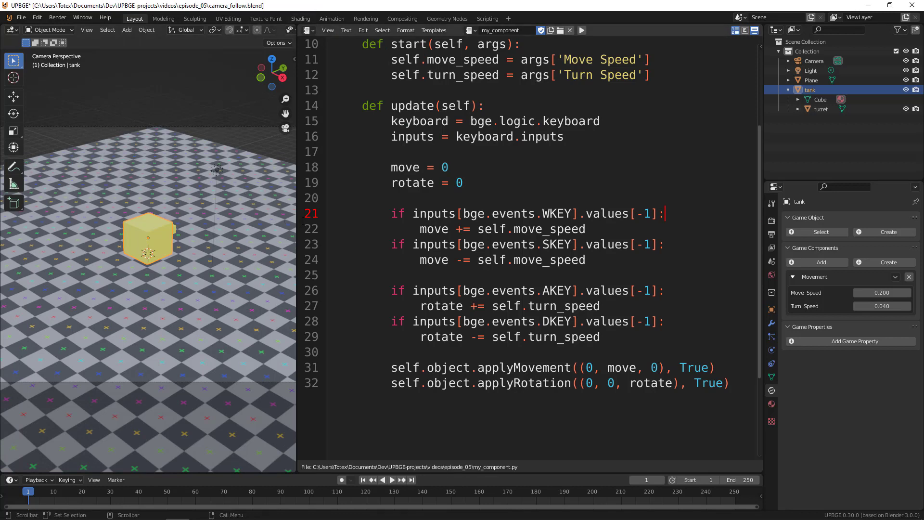
pyautogui.moveTo(252, 268)
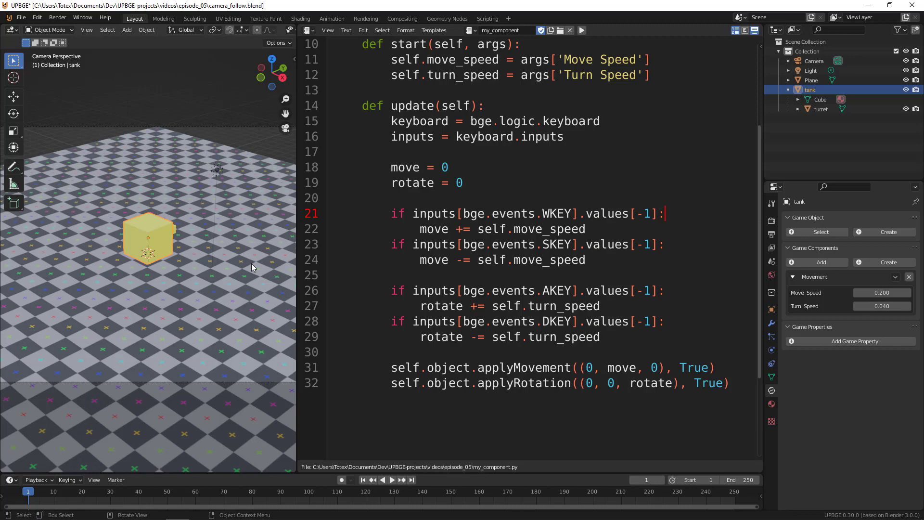
pyautogui.moveTo(277, 220)
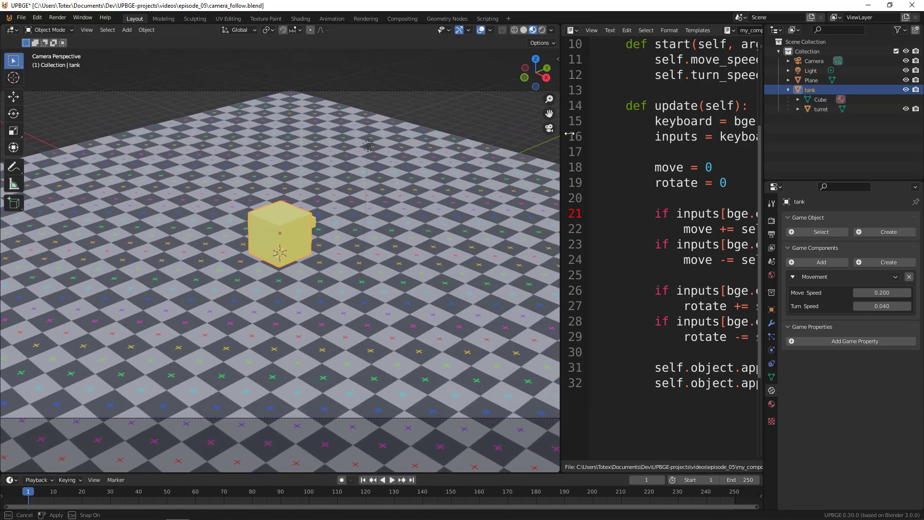
# Step: Drag the viewport border right so the 3D view takes more space from the script
pyautogui.moveTo(563, 235); pyautogui.dragTo(610, 236)
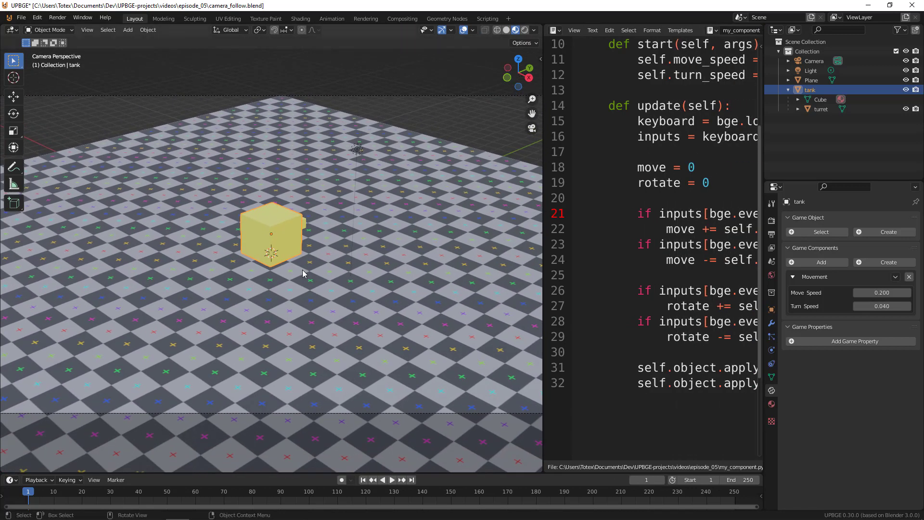
pyautogui.moveTo(300, 317)
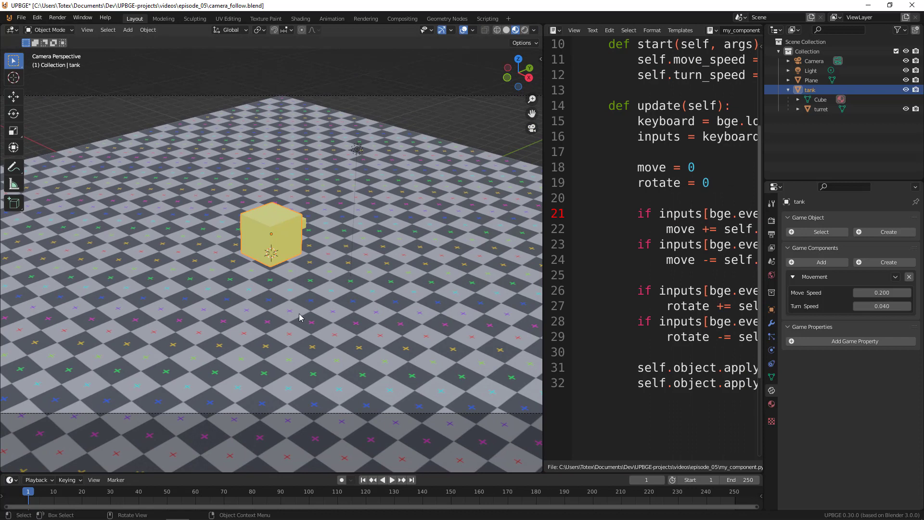
pyautogui.moveTo(441, 279)
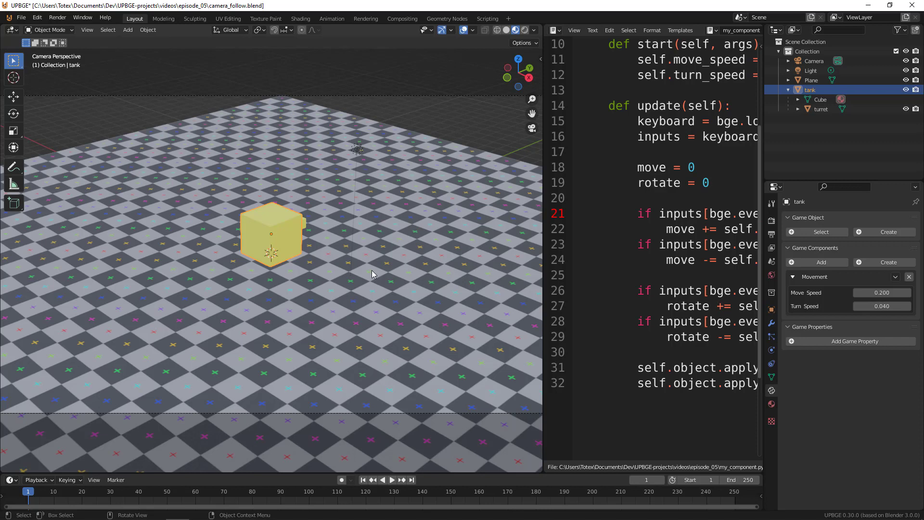
pyautogui.moveTo(365, 286)
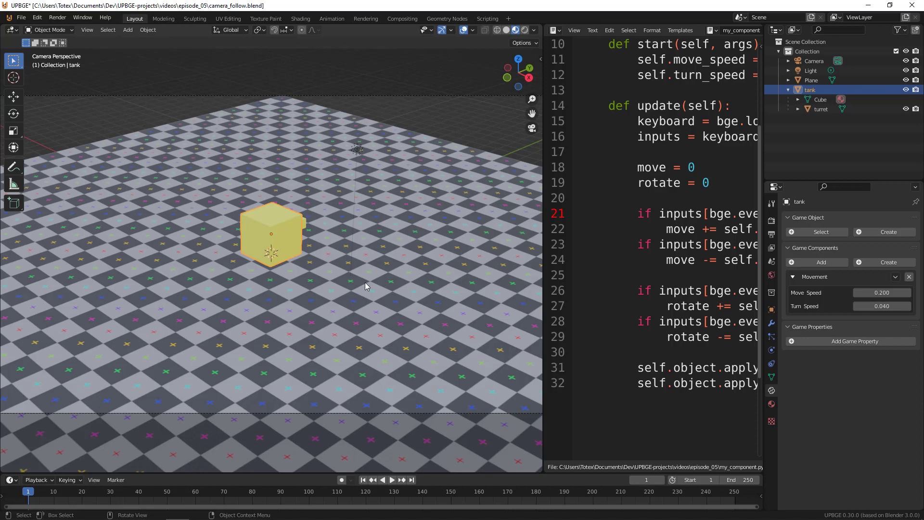
pyautogui.moveTo(493, 131)
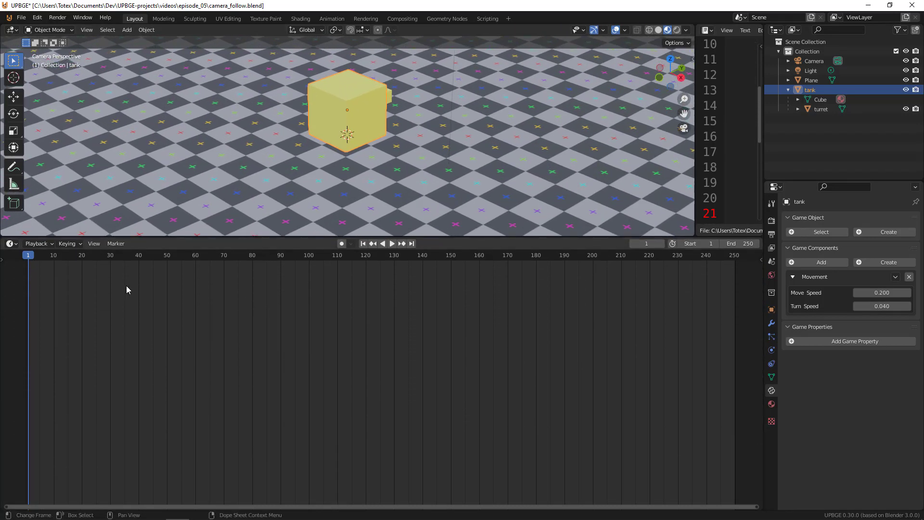
# Step: Add an Always sensor and an And controller to the Camera's logic bricks
pyautogui.click(10, 244)
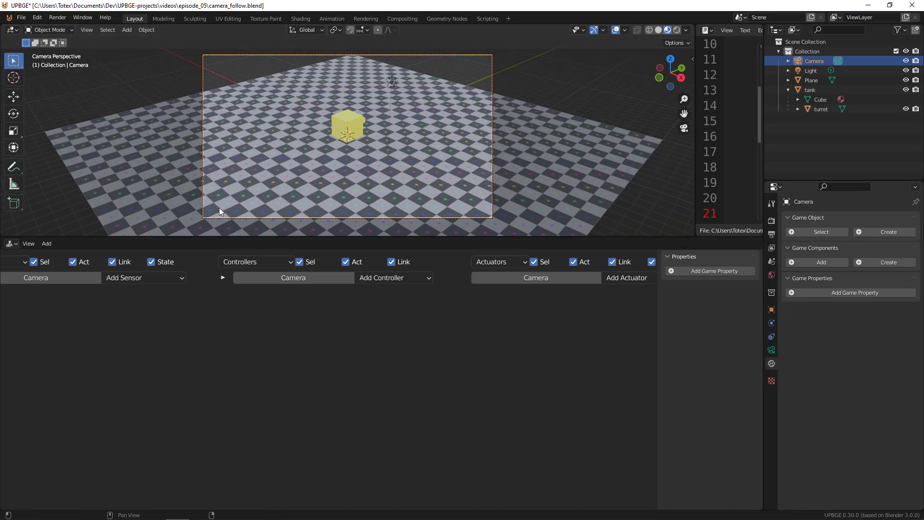
pyautogui.click(143, 277)
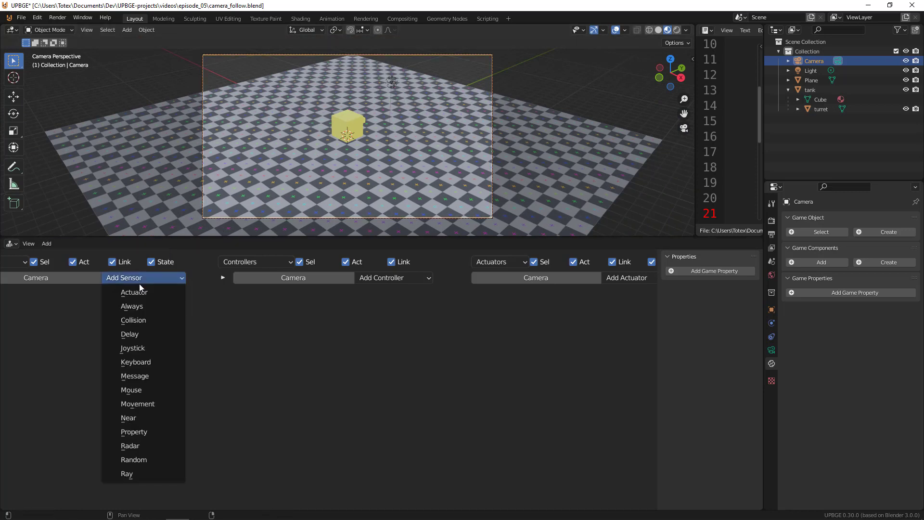
pyautogui.click(131, 305)
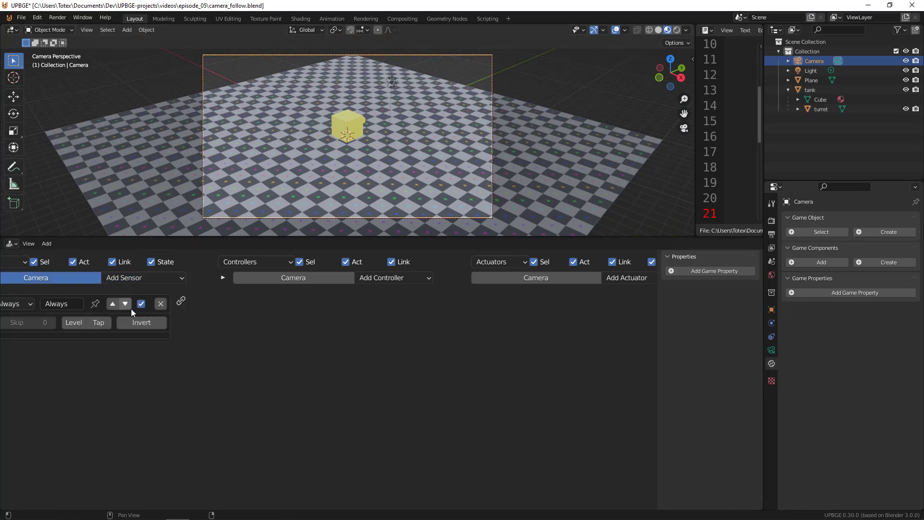
pyautogui.click(392, 278)
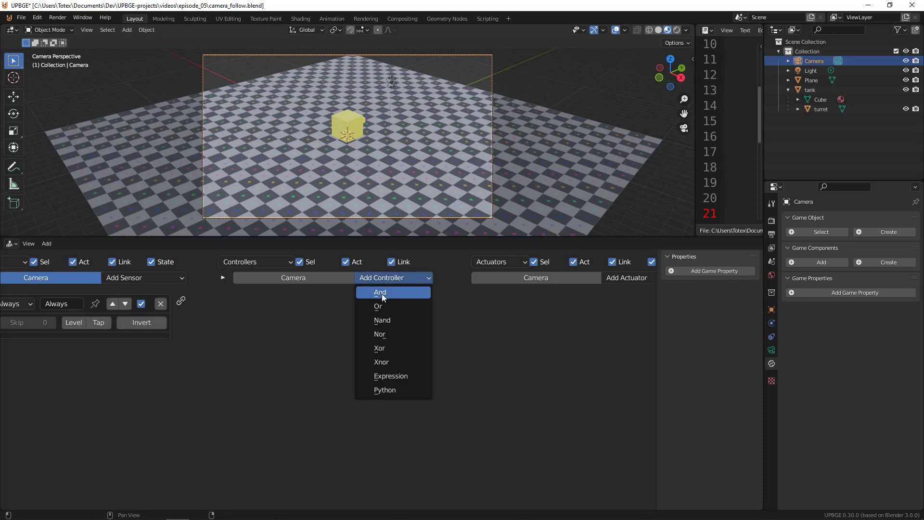
pyautogui.click(381, 291)
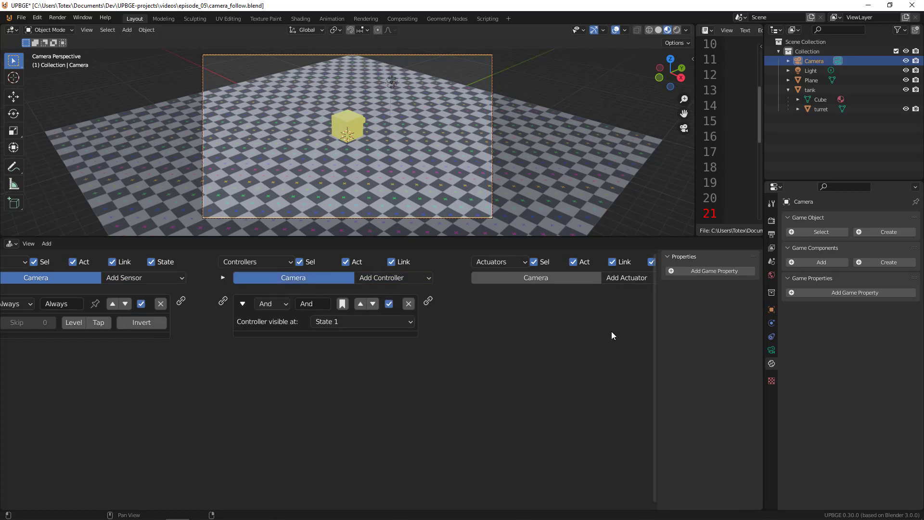
pyautogui.moveTo(682, 320)
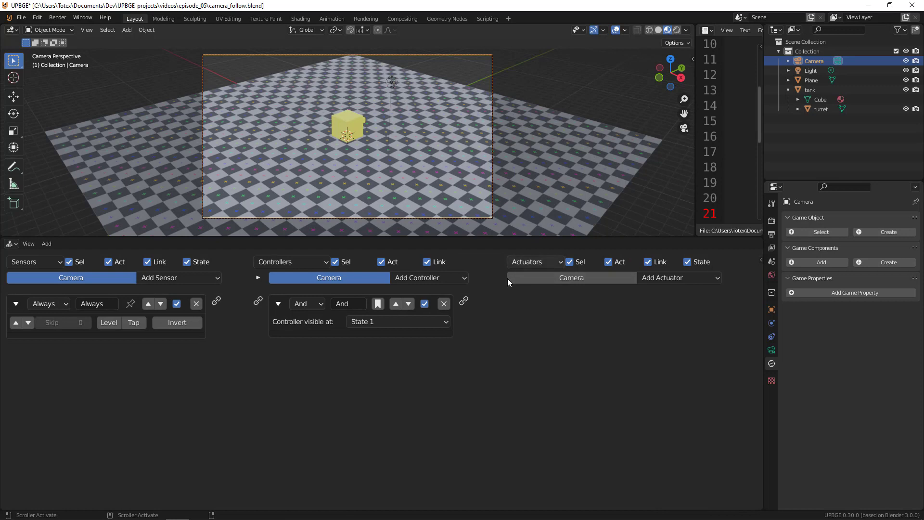
# Step: Add a Camera actuator, link it to the sensor and controller, and save
pyautogui.click(678, 278)
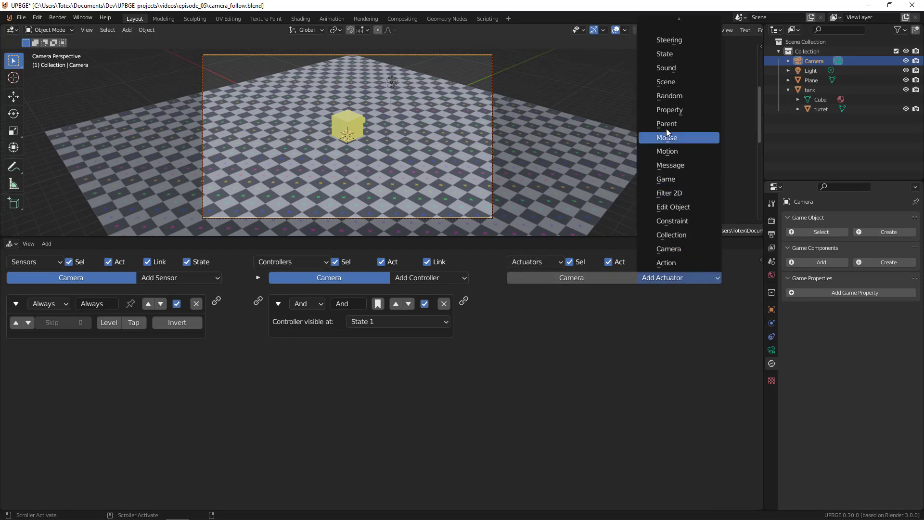
pyautogui.moveTo(669, 249)
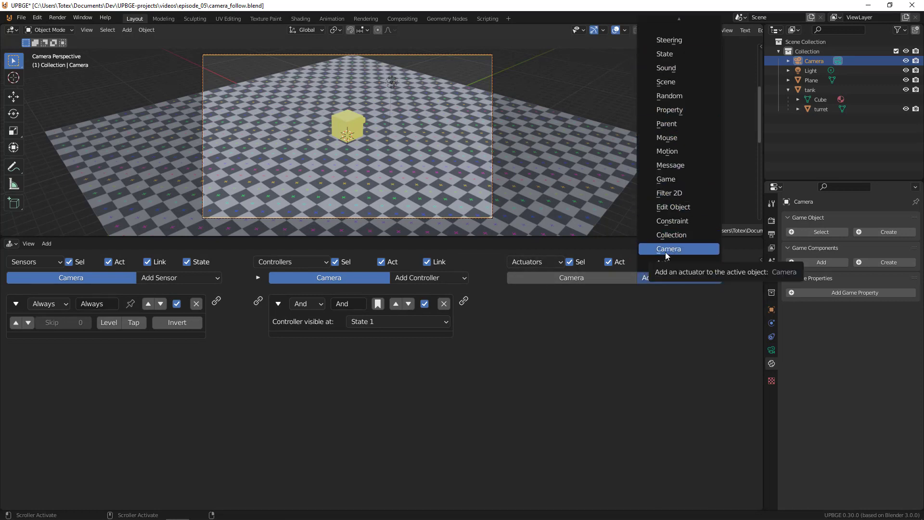
pyautogui.click(668, 248)
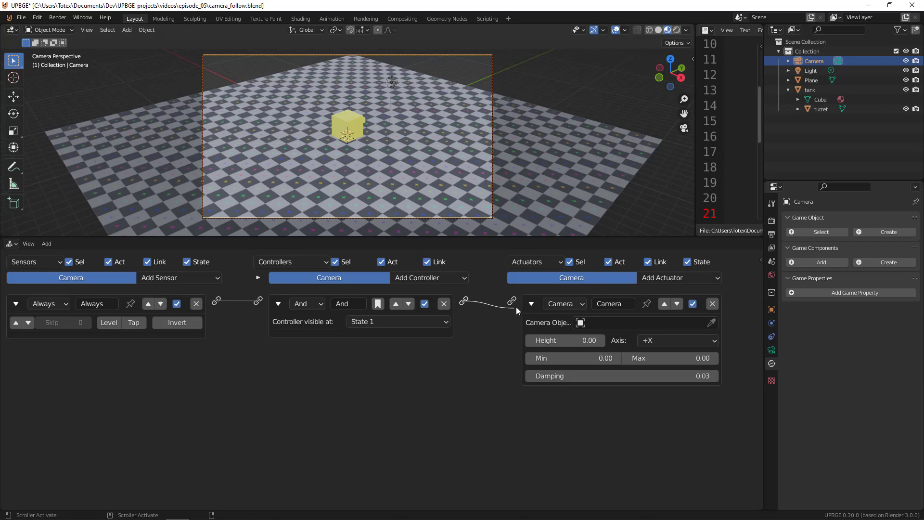
pyautogui.moveTo(465, 307)
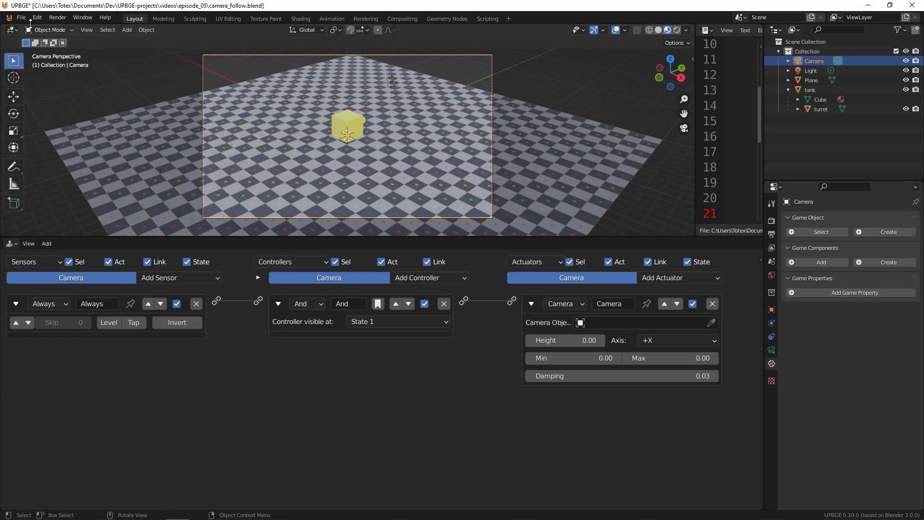
pyautogui.press('ctrl+s')
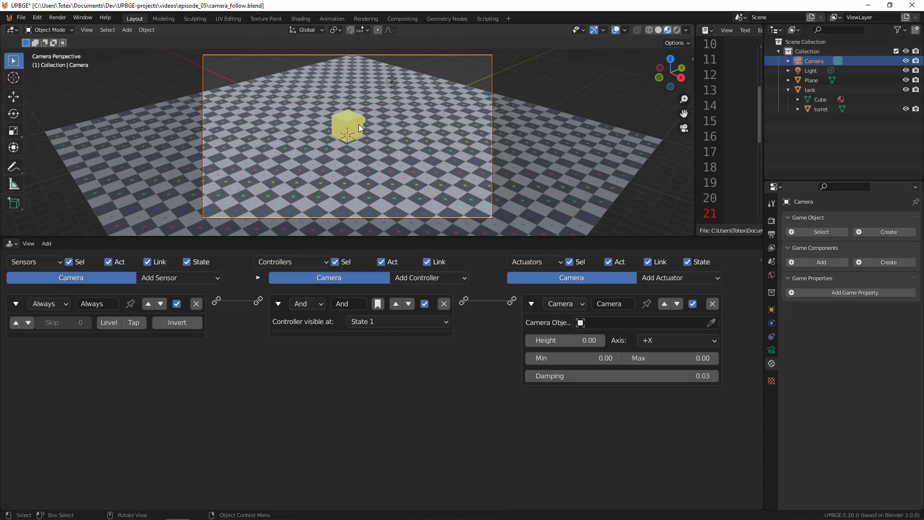
# Step: Reselect the Camera and set the Camera actuator's object to tank
pyautogui.click(810, 90)
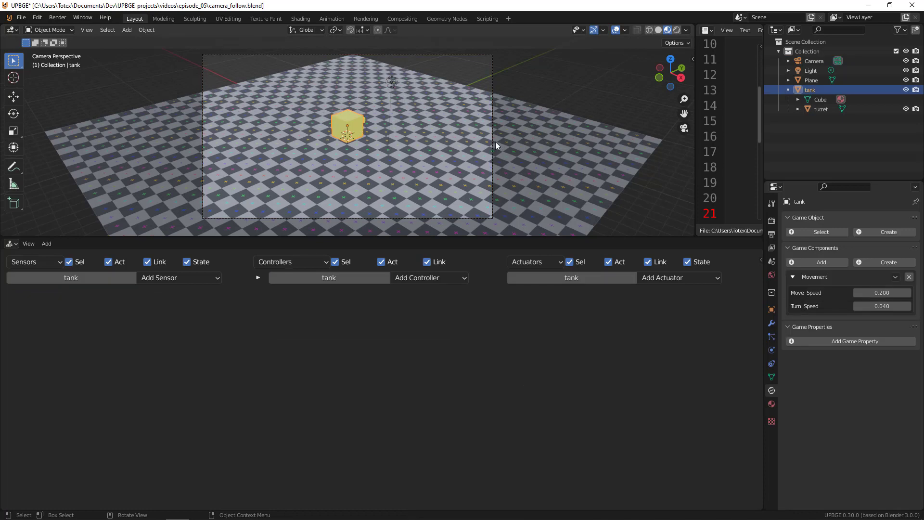
pyautogui.click(813, 61)
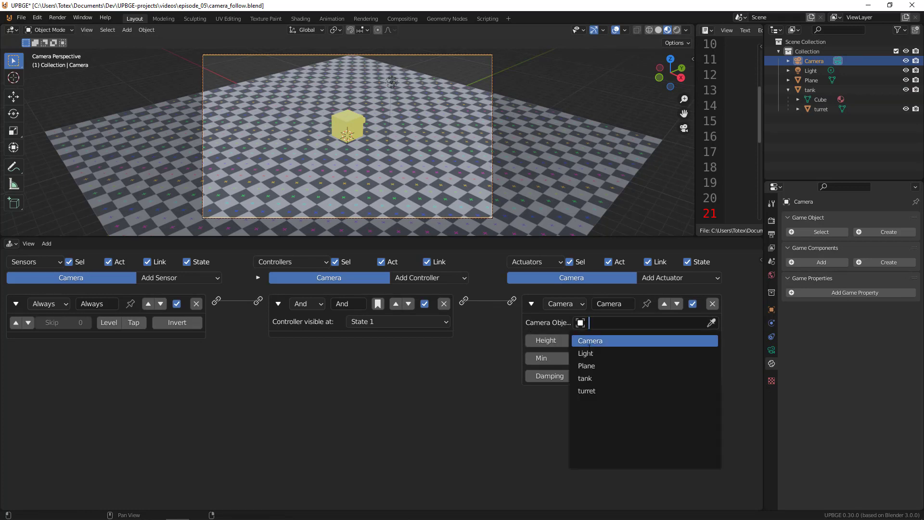
pyautogui.click(585, 378)
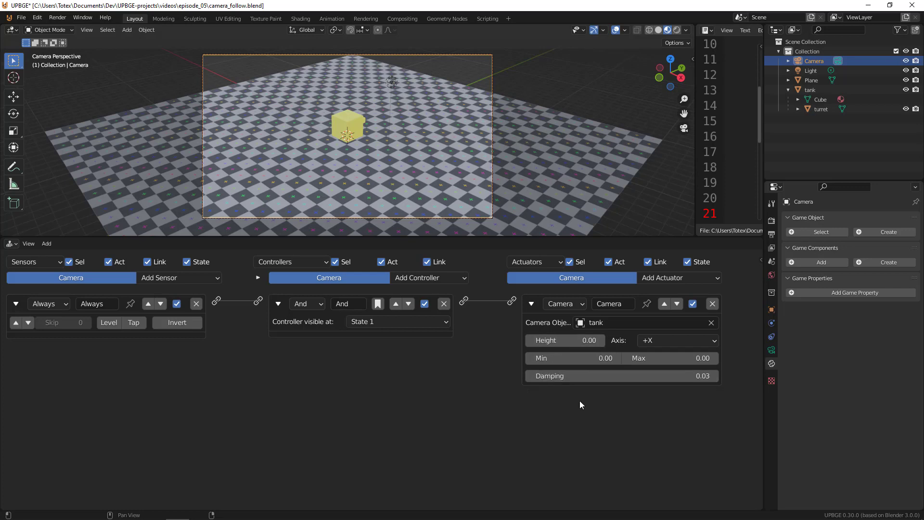
pyautogui.moveTo(569, 358)
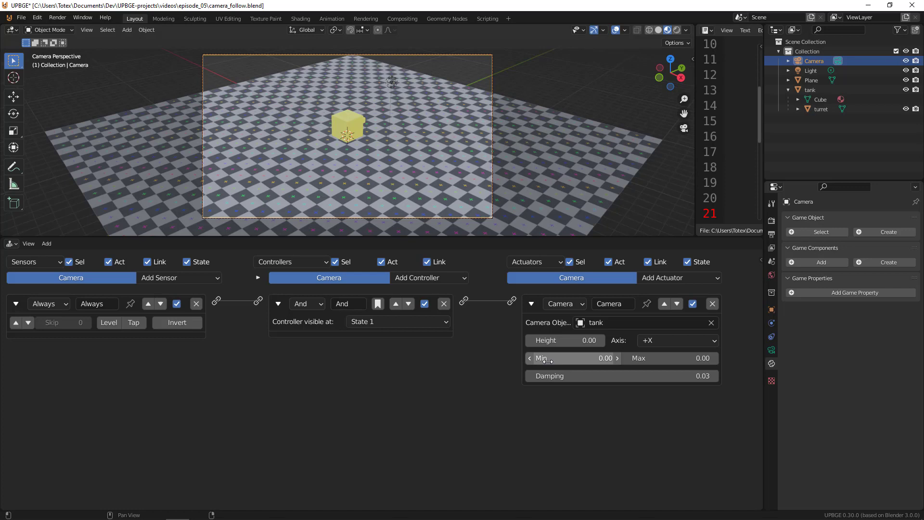
pyautogui.moveTo(656, 358)
pyautogui.write('10')
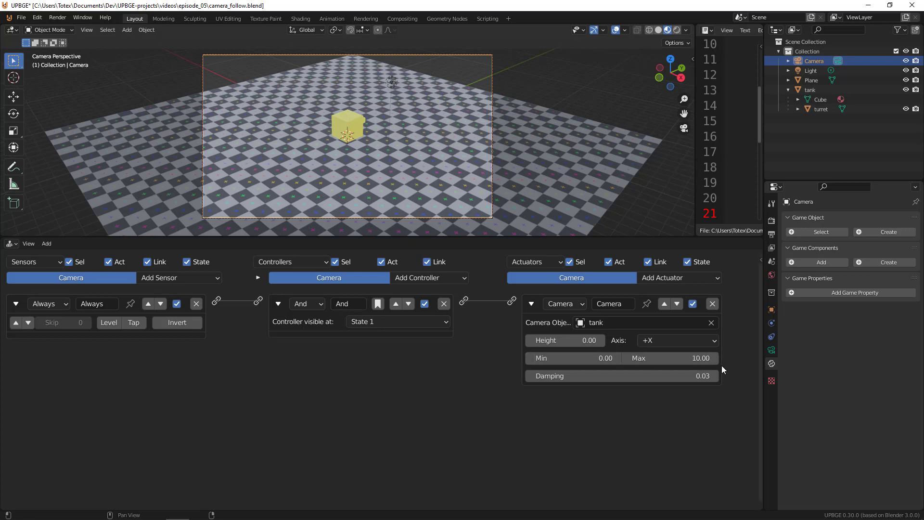
pyautogui.moveTo(666, 357)
pyautogui.write('0')
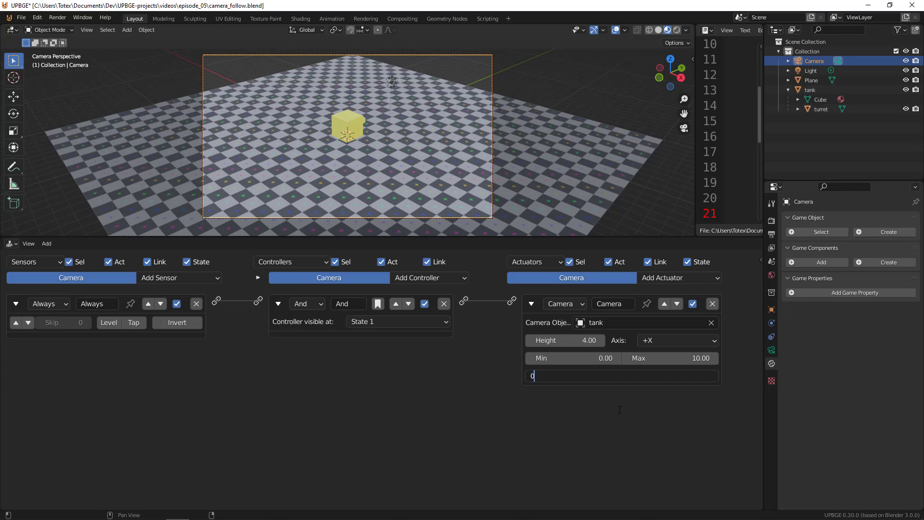
# Step: Confirm a Damping value of 0 in the Camera actuator
pyautogui.press('Return')
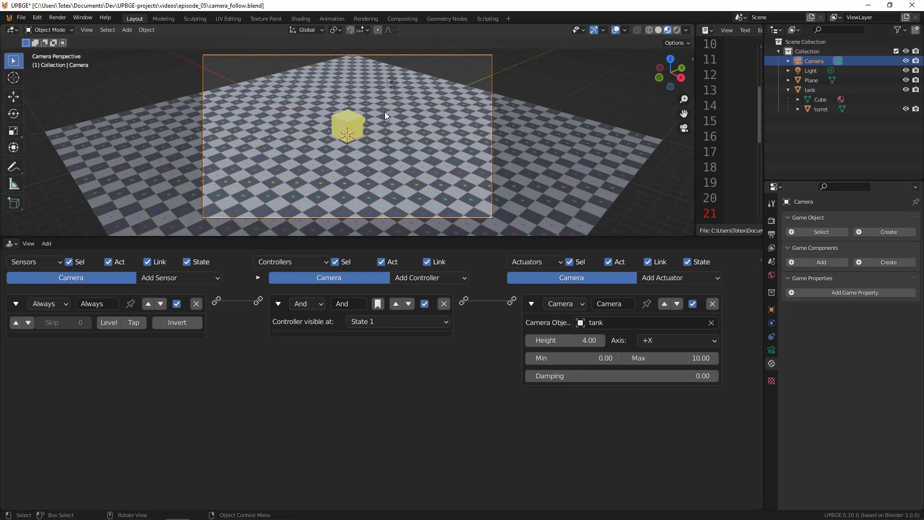
pyautogui.moveTo(371, 139)
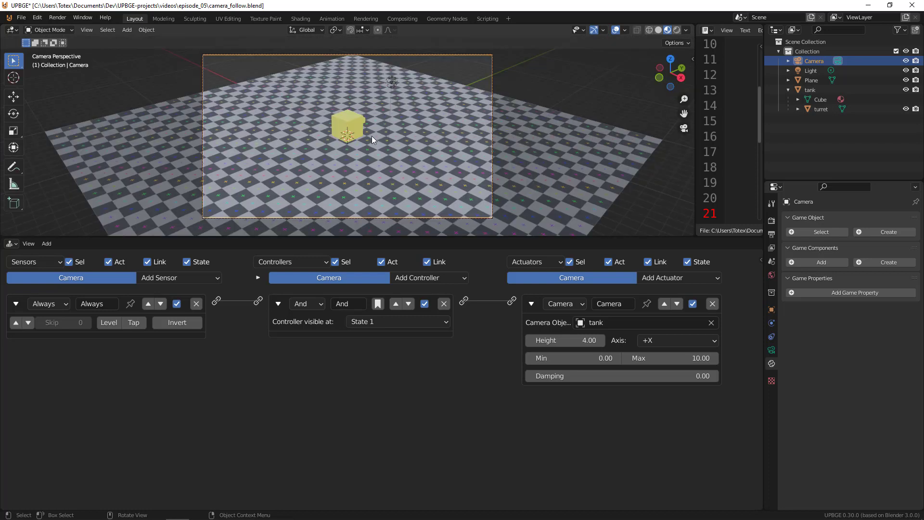
pyautogui.moveTo(370, 144)
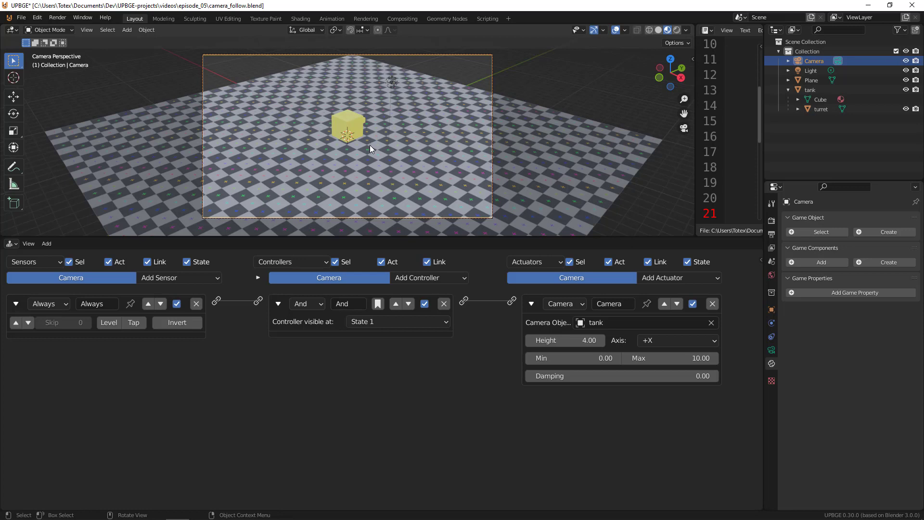
pyautogui.moveTo(358, 130)
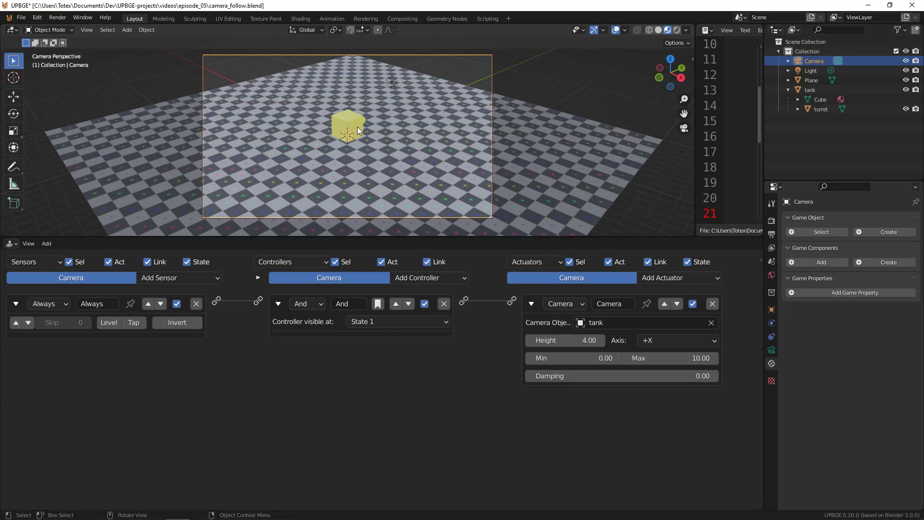